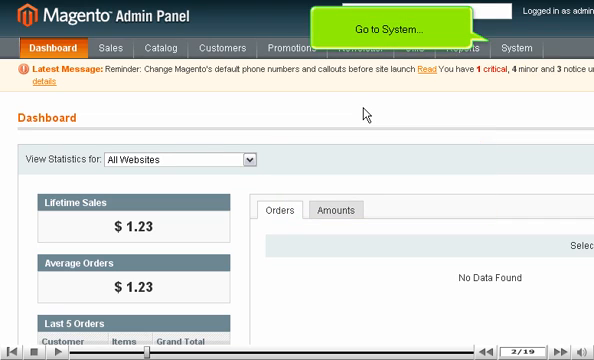
Go to System > Configuration from the Dashboard.
{"action": "left_click", "coordinate": [510, 48]}
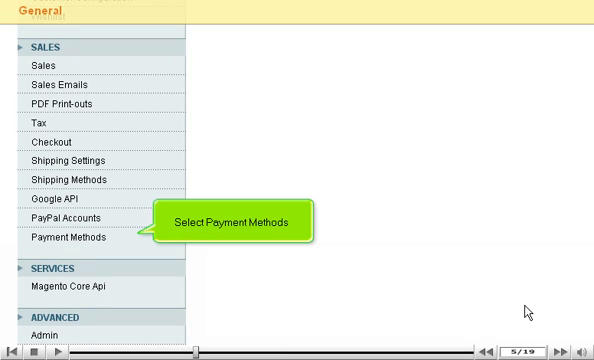
Select Payment Methods under Sales in the configuration sidebar.
{"action": "left_click", "coordinate": [70, 236]}
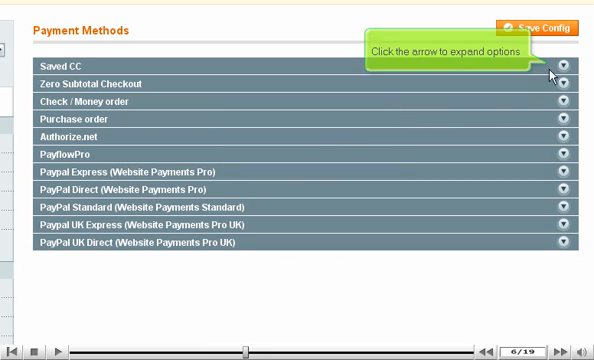
Set Saved CC's Credit Card Verification to Yes and fold the section back.
{"action": "left_click", "coordinate": [564, 68]}
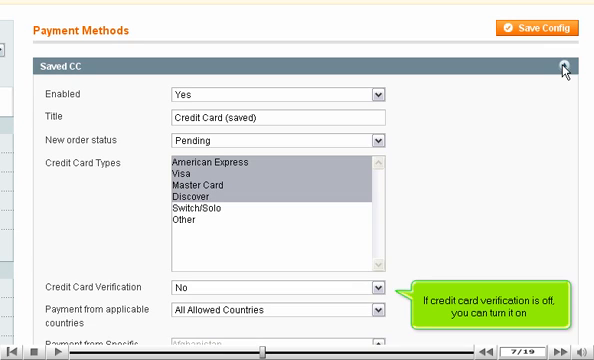
{"action": "left_click", "coordinate": [378, 284]}
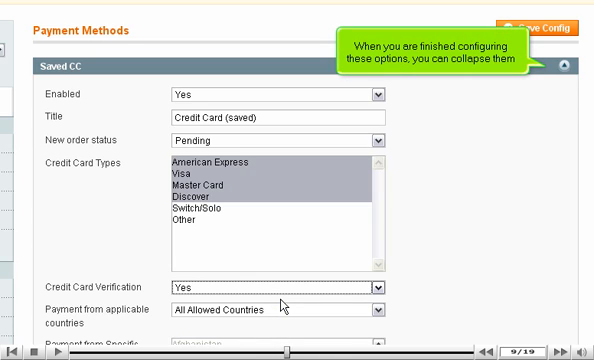
{"action": "mouse_move", "coordinate": [540, 90]}
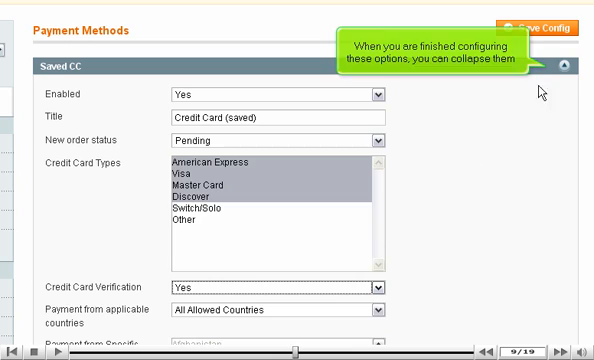
{"action": "left_click", "coordinate": [570, 74]}
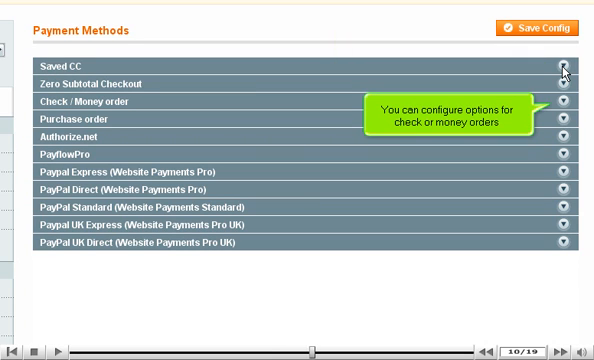
Set Check / Money order Enabled to No, fold it away, and expand PayPal Standard.
{"action": "left_click", "coordinate": [562, 100]}
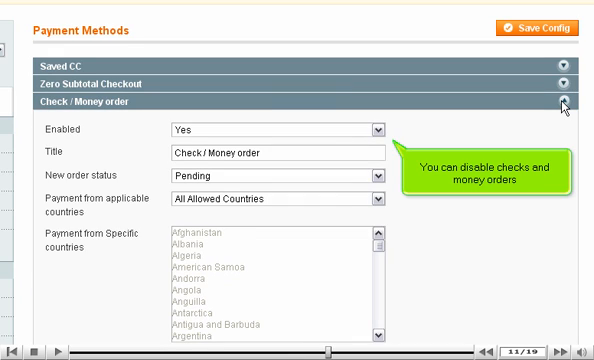
{"action": "left_click", "coordinate": [378, 128]}
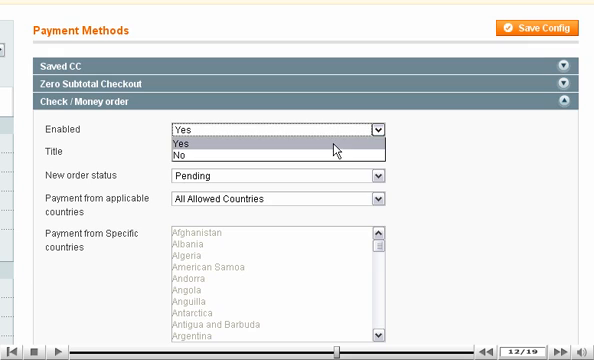
{"action": "left_click", "coordinate": [180, 158]}
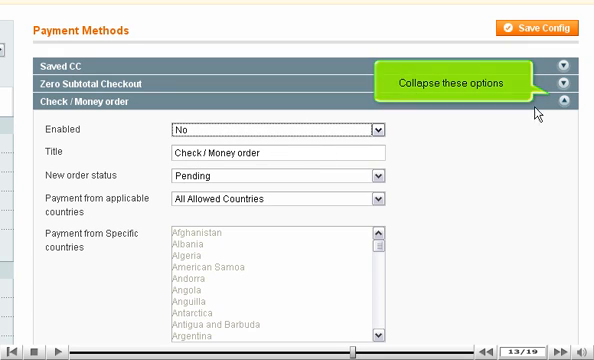
{"action": "left_click", "coordinate": [572, 100]}
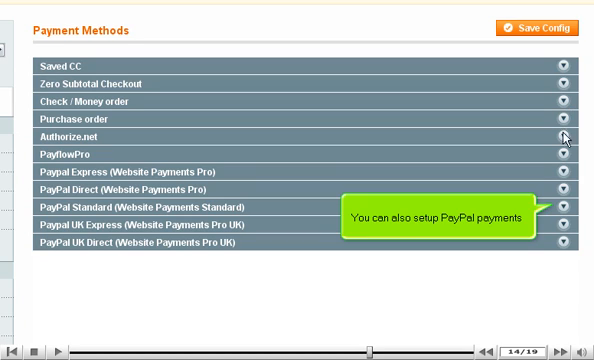
{"action": "left_click", "coordinate": [560, 210]}
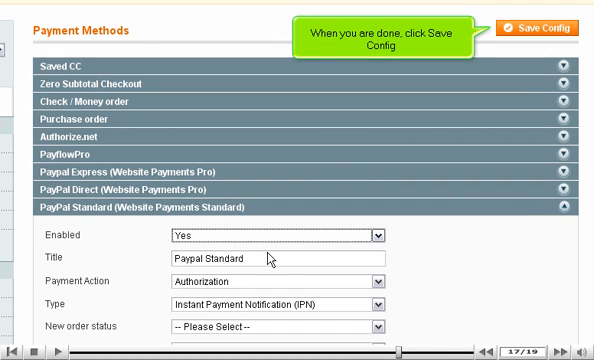
{"action": "mouse_move", "coordinate": [428, 128]}
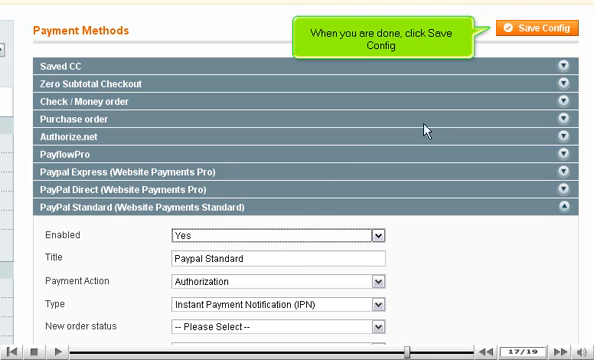
Save the configuration with PayPal Standard left enabled.
{"action": "left_click", "coordinate": [544, 30]}
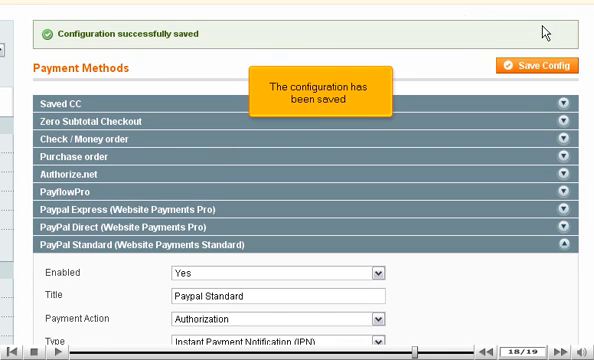